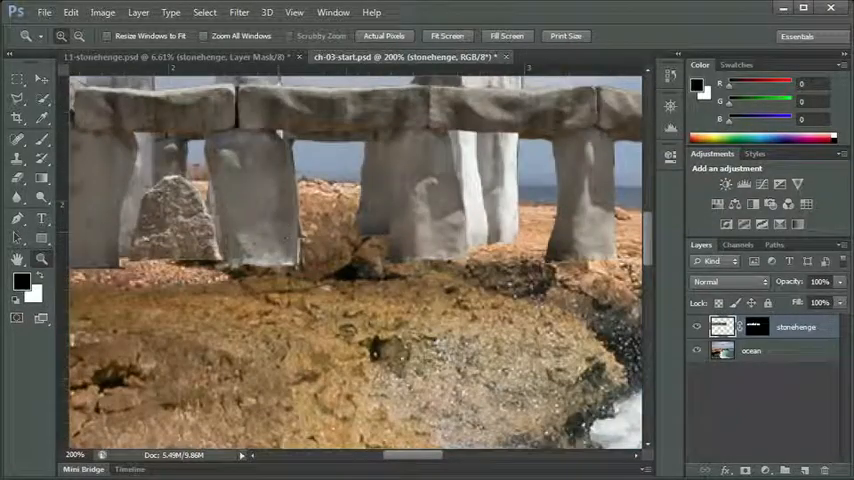
Toggle the Stonehenge layer's visibility repeatedly to compare the composite against the original cliff photo
left_click(698, 328)
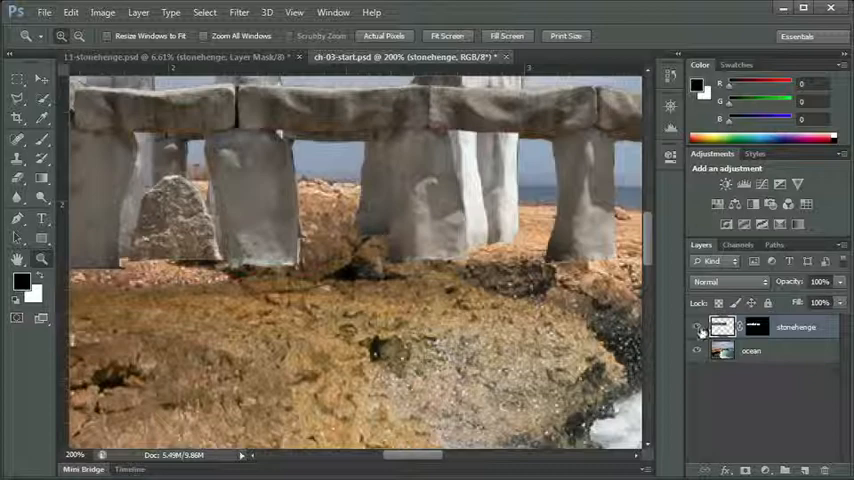
left_click(696, 328)
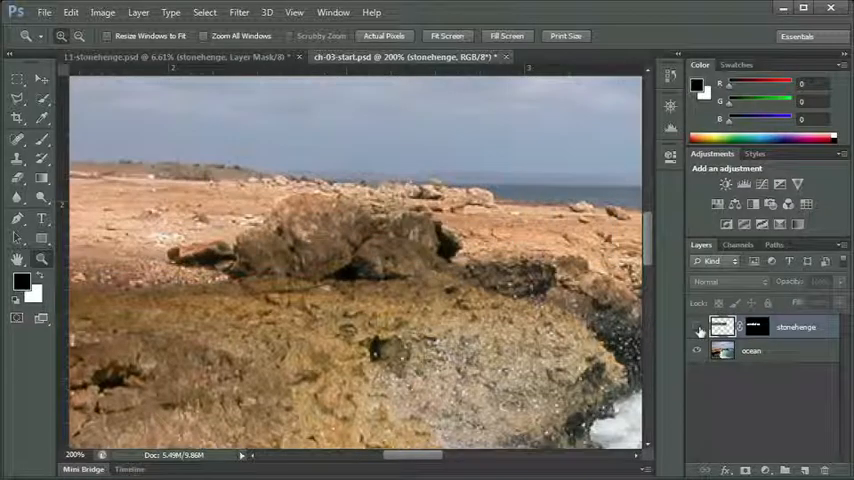
left_click(696, 328)
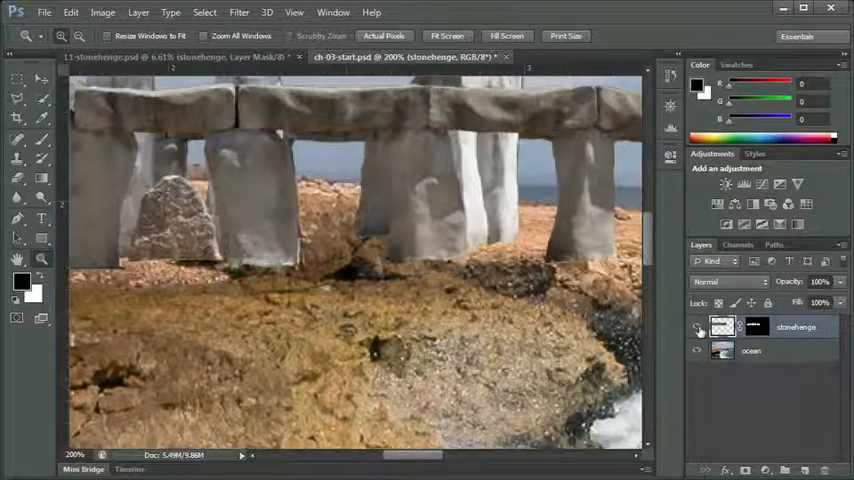
left_click(696, 328)
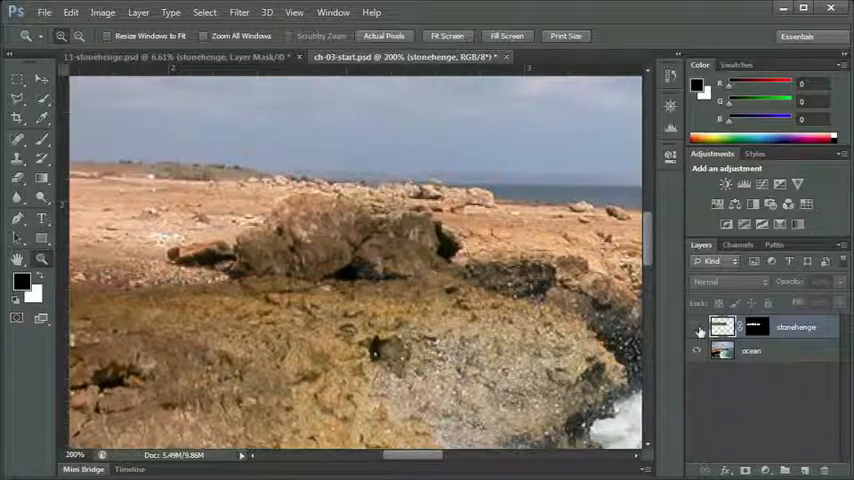
left_click(698, 328)
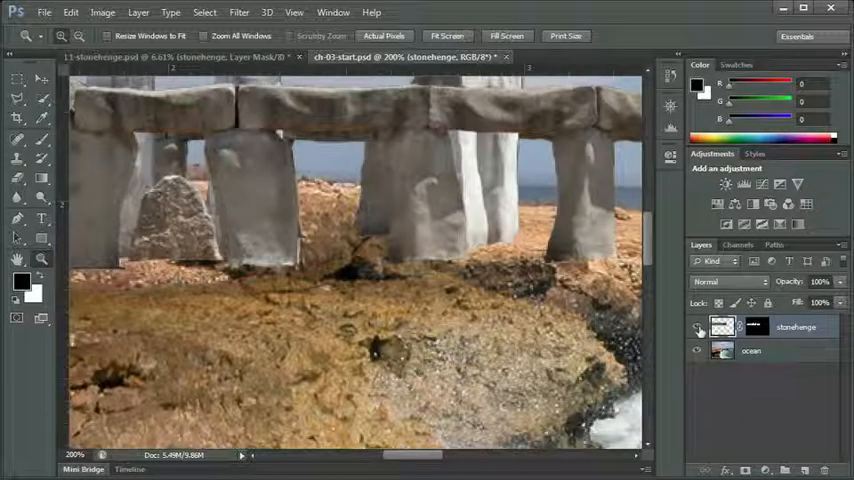
left_click(696, 328)
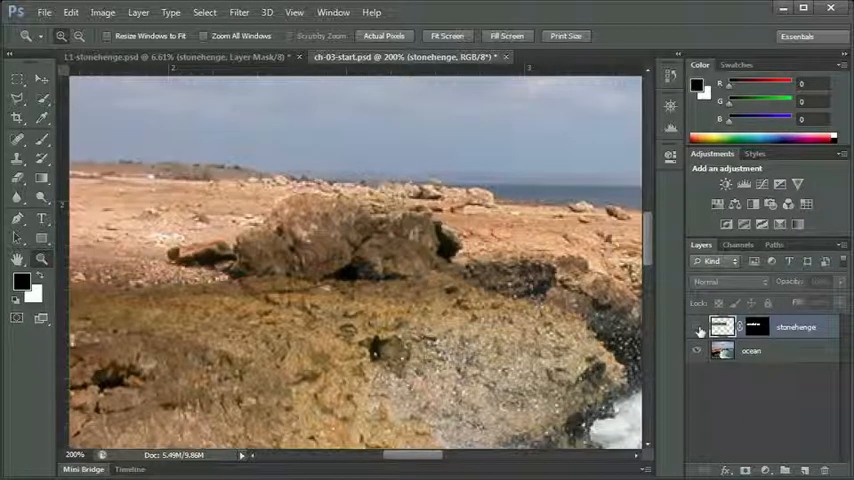
left_click(698, 326)
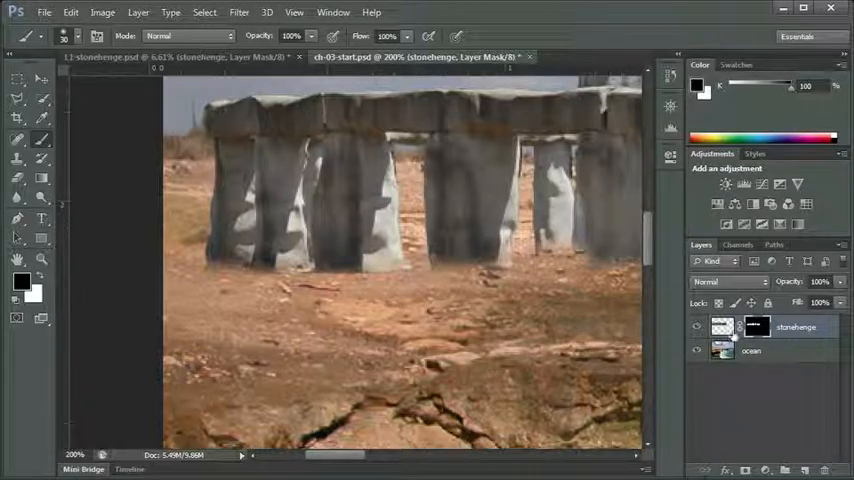
left_click(696, 328)
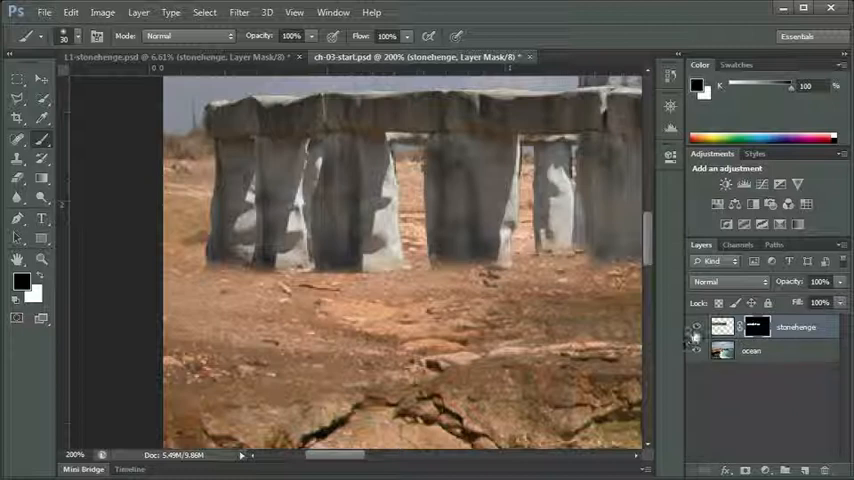
left_click(698, 350)
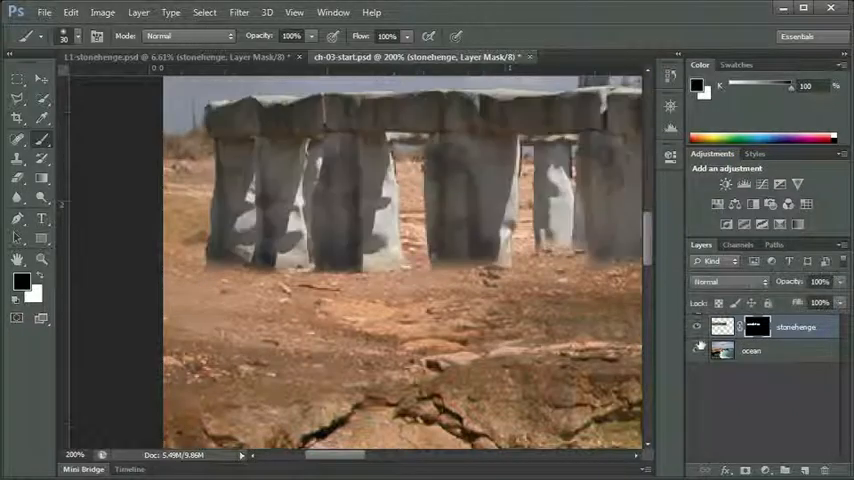
left_click(698, 328)
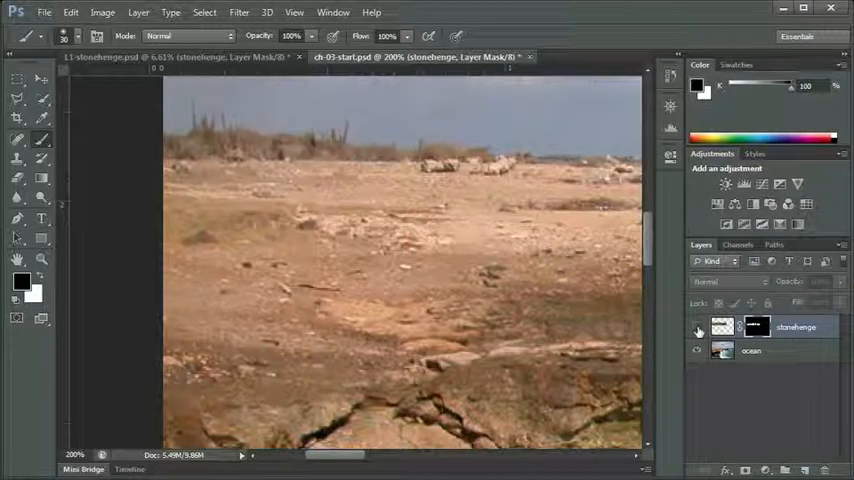
left_click(698, 328)
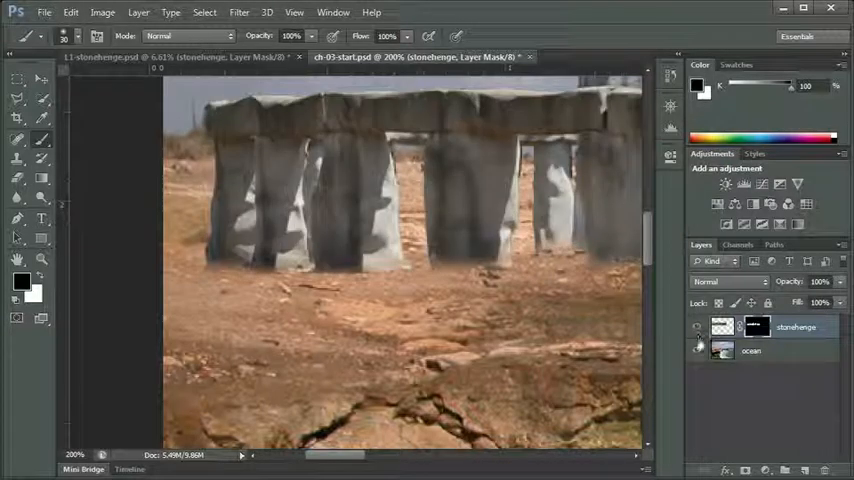
left_click(696, 350)
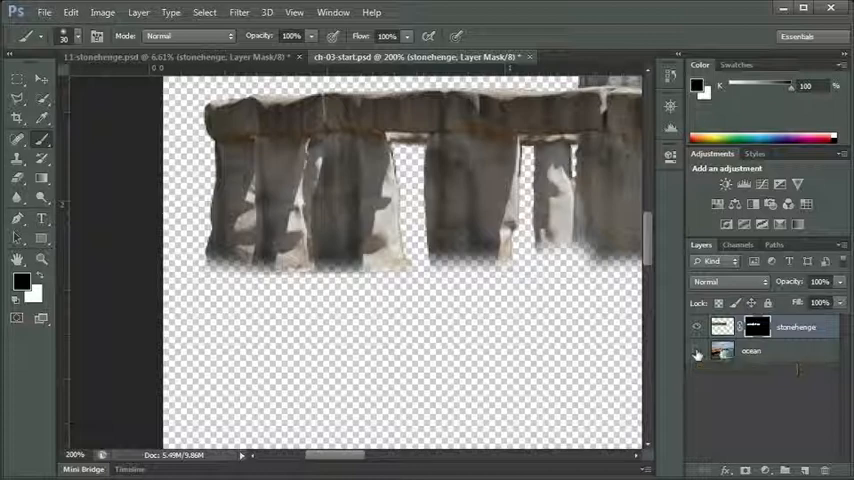
left_click(696, 350)
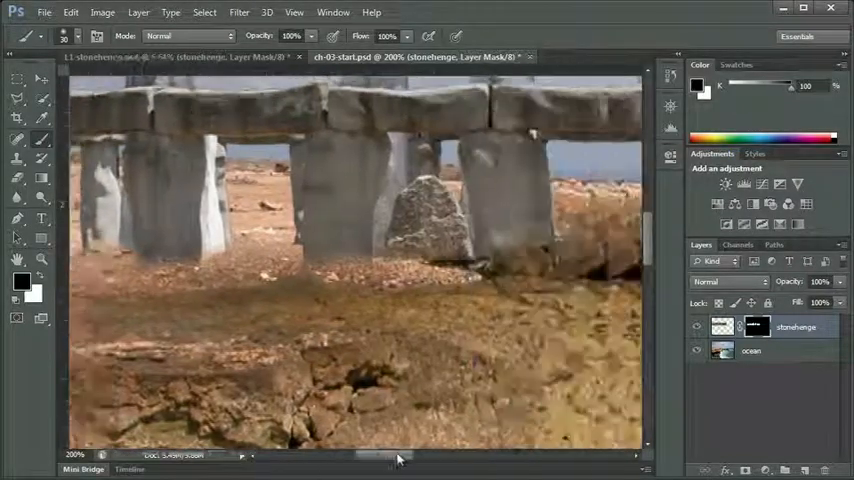
Paint on the Stonehenge layer mask around the stone bases in the left part of the scene
left_click_drag(396, 456, 420, 456)
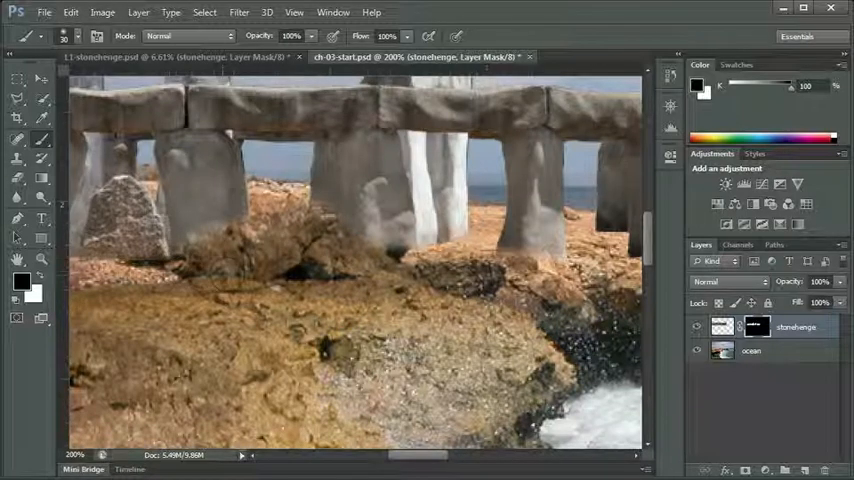
left_click(256, 232)
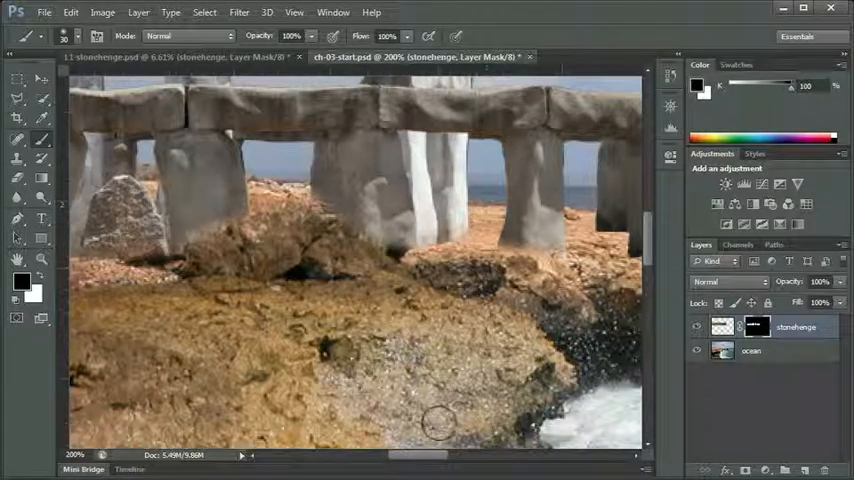
scroll("down", 3)
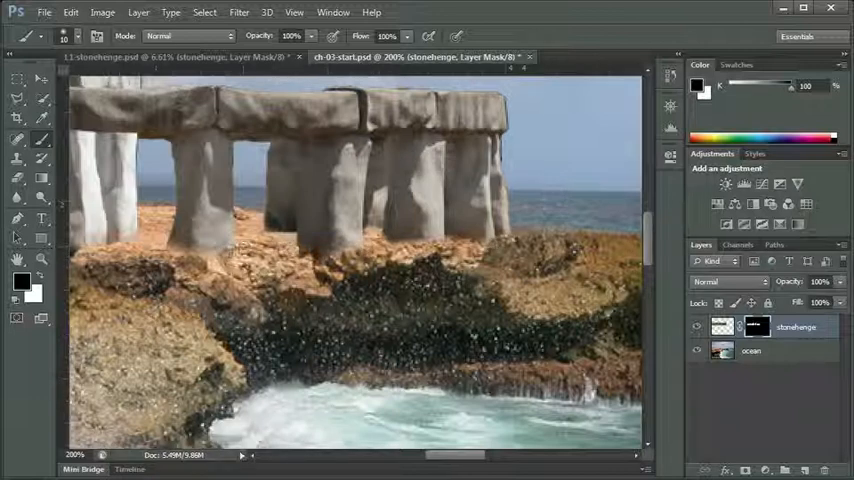
Switch to the Lasso tool for a freehand selection around the stones
left_click(256, 228)
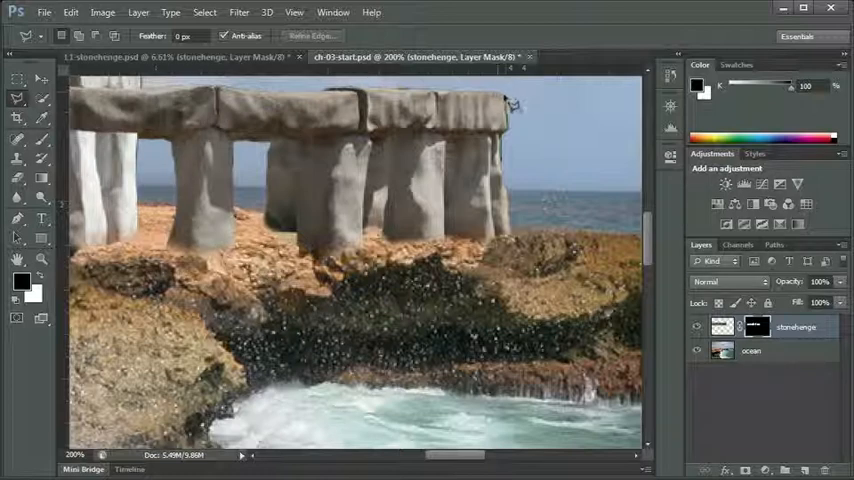
mouse_move(516, 120)
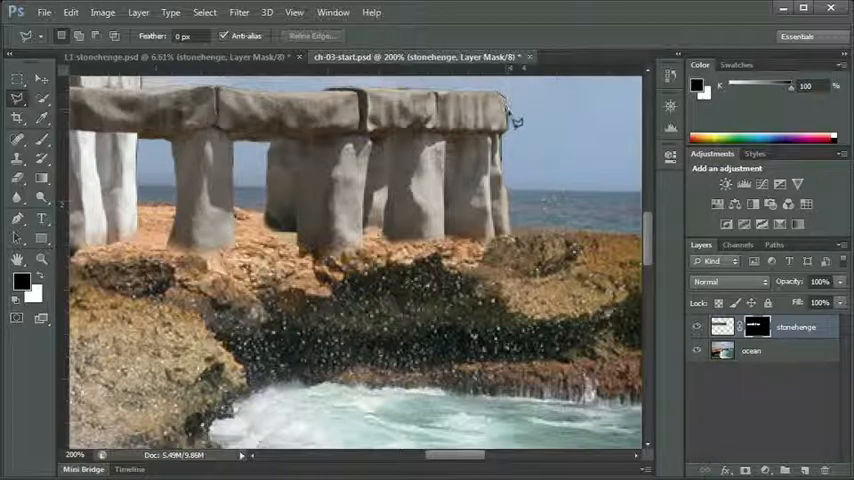
mouse_move(516, 132)
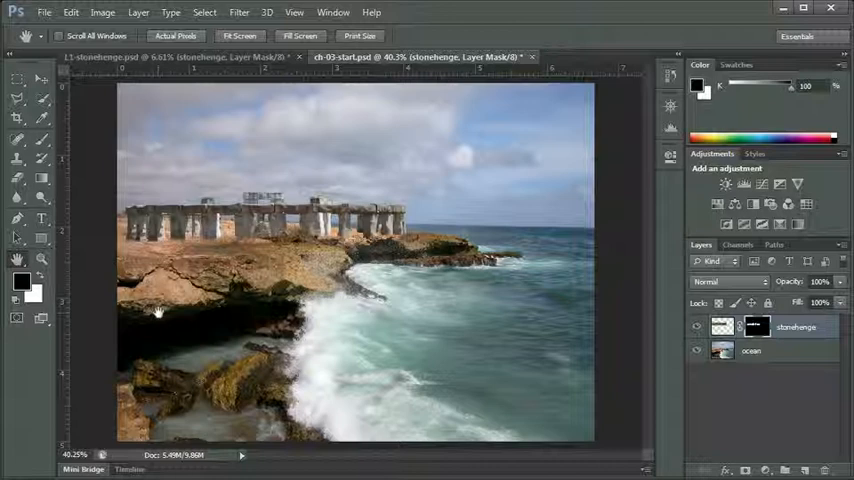
mouse_move(336, 312)
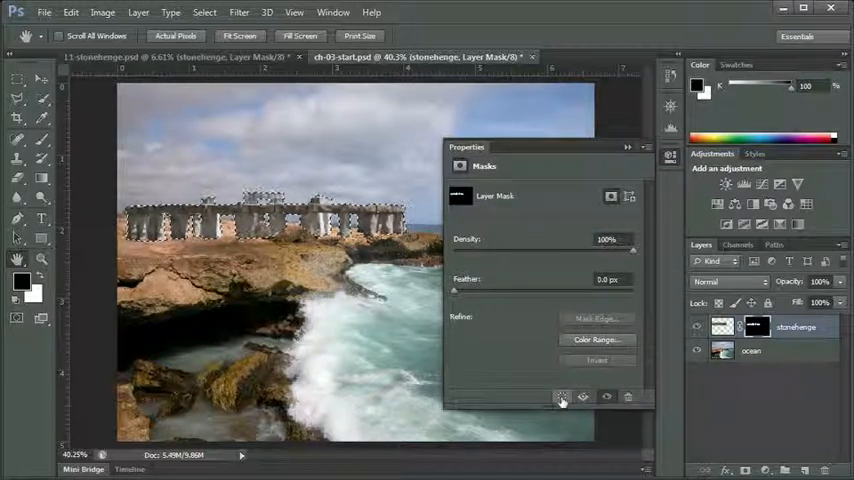
Load the Stonehenge layer mask as a selection from the Properties panel
left_click(560, 396)
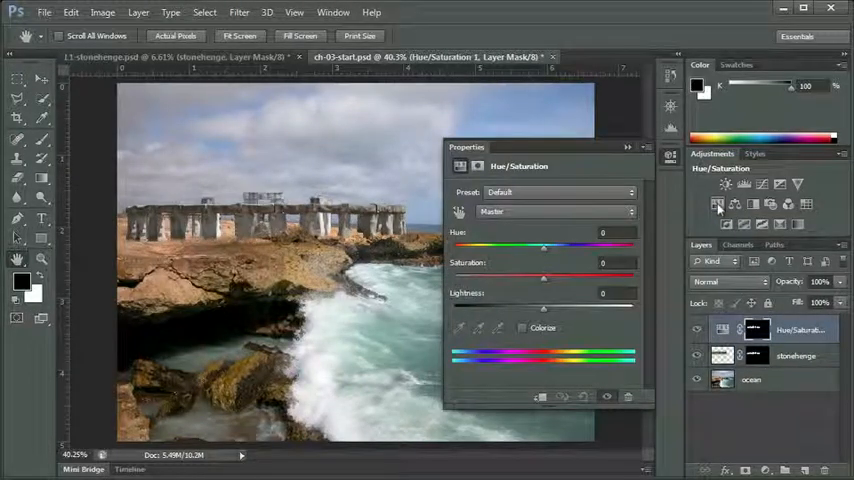
Experiment with the Hue slider on the Hue/Saturation adjustment and settle it back near neutral
left_click(478, 166)
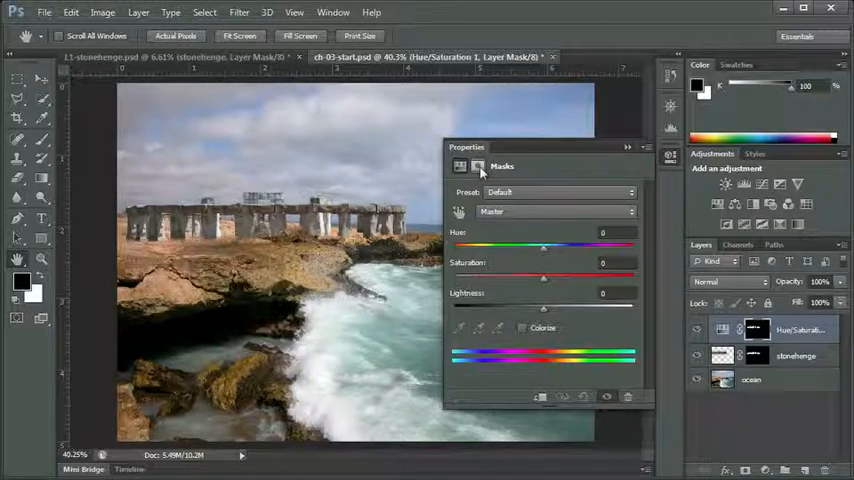
left_click(460, 166)
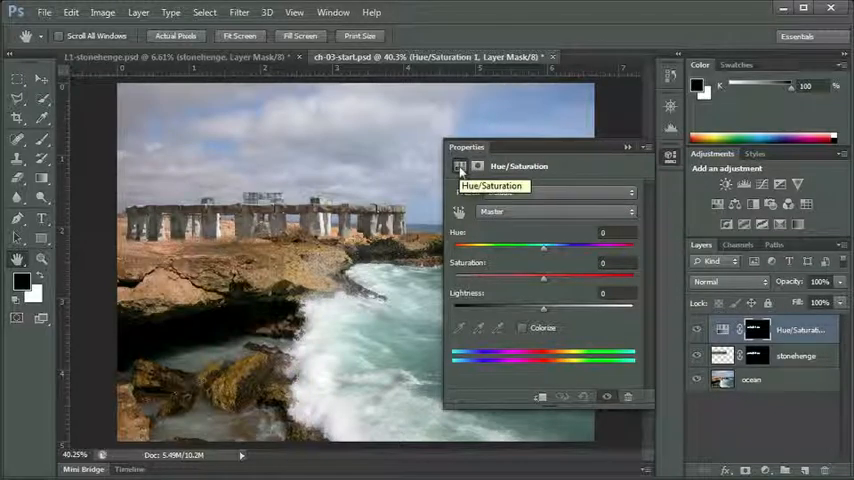
left_click(492, 186)
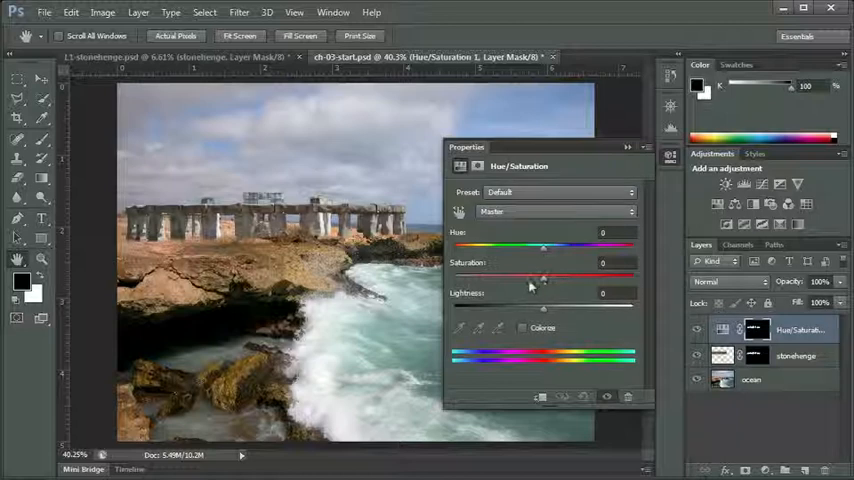
mouse_move(546, 252)
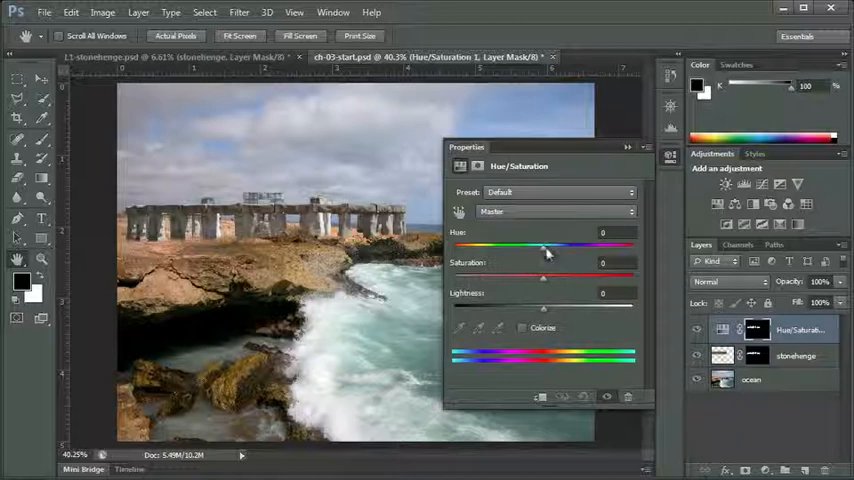
left_click_drag(544, 246, 598, 246)
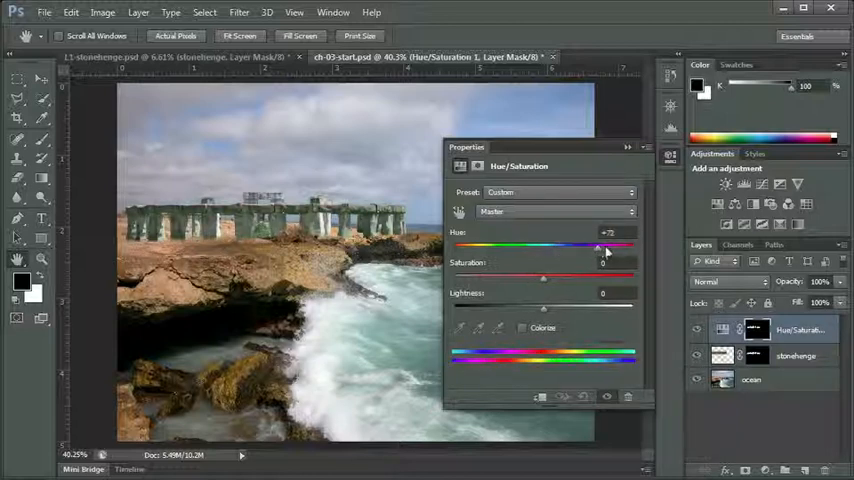
left_click_drag(598, 246, 480, 246)
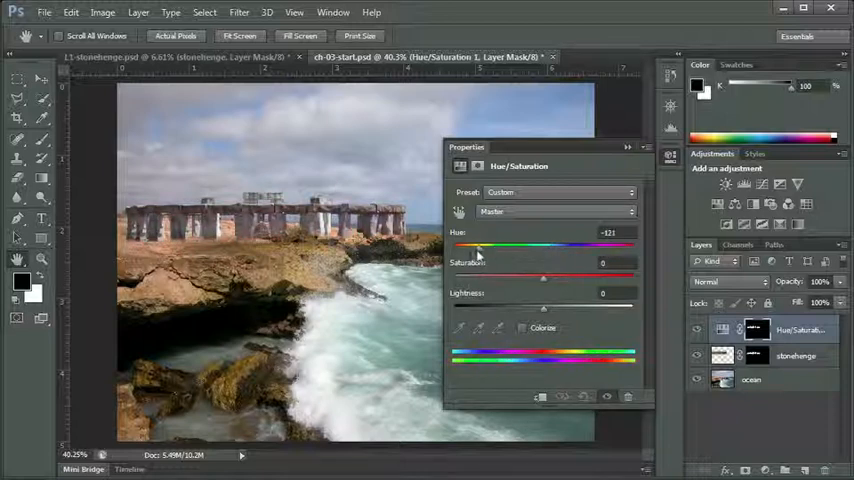
left_click_drag(478, 248, 544, 248)
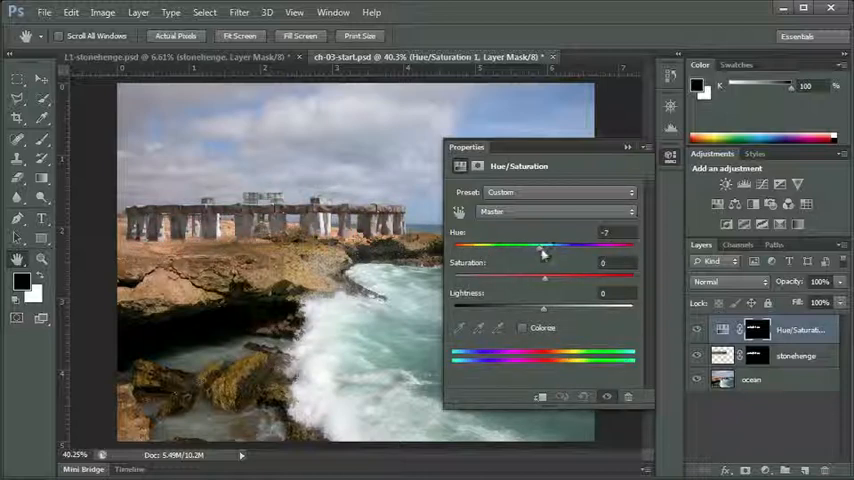
left_click_drag(540, 246, 548, 246)
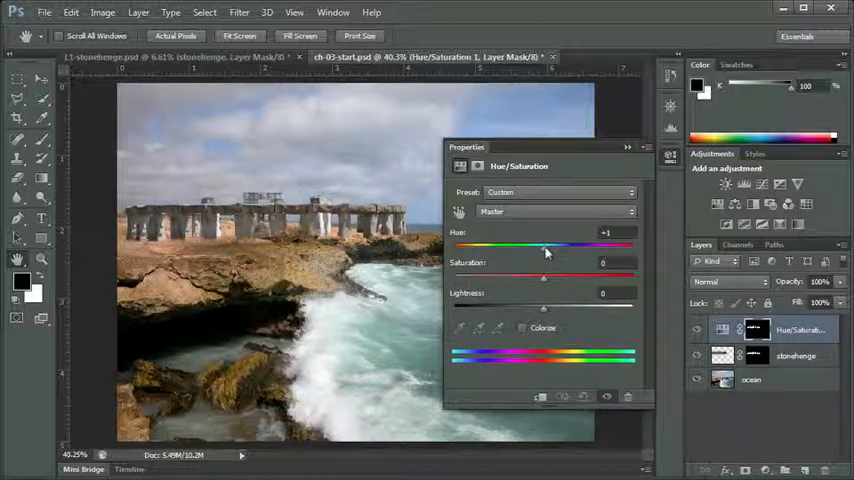
left_click_drag(548, 244, 544, 244)
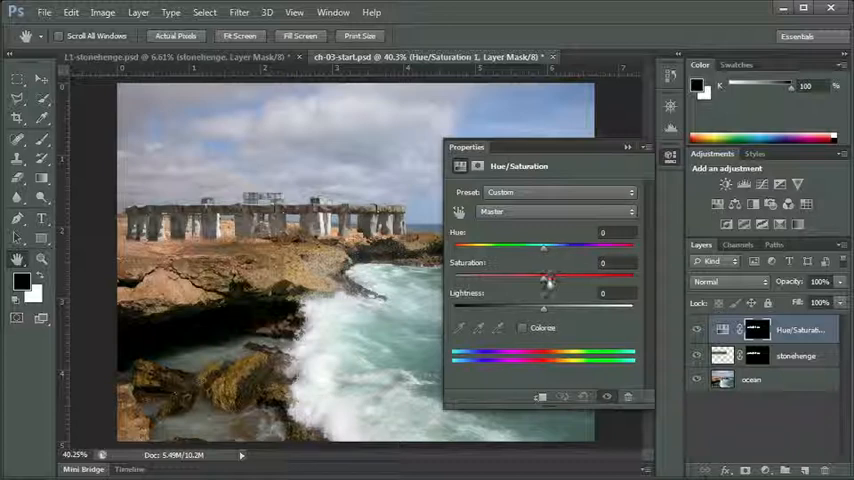
Lower the Saturation so the stones take on a grayer tone
left_click_drag(544, 278, 536, 278)
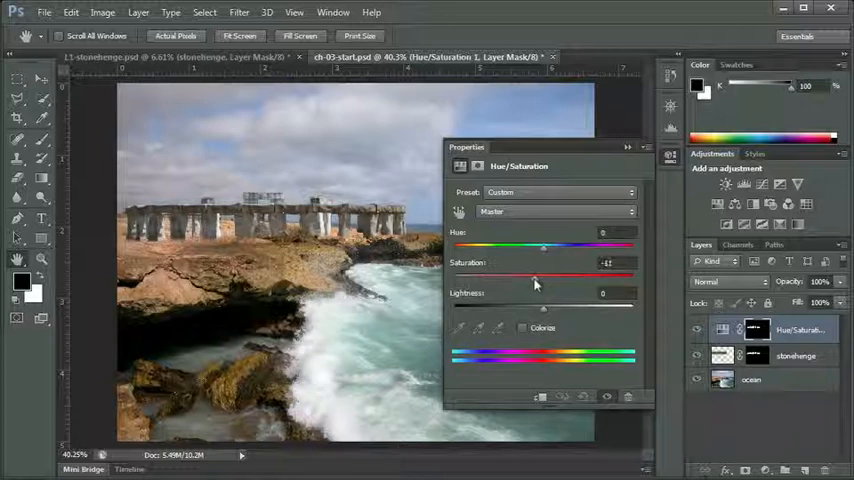
left_click_drag(536, 276, 516, 276)
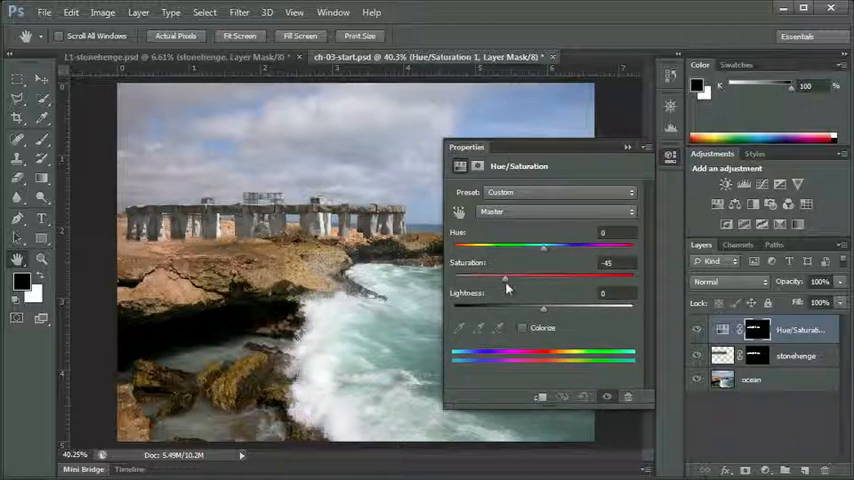
left_click_drag(504, 276, 528, 276)
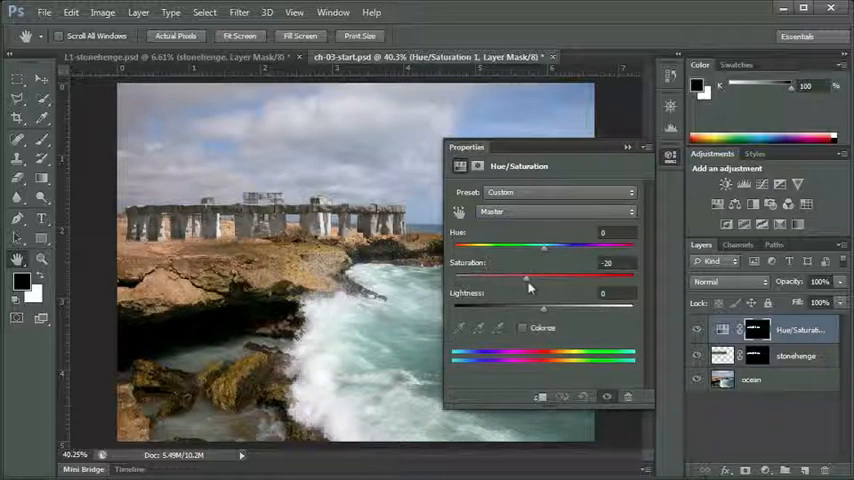
left_click_drag(528, 284, 532, 284)
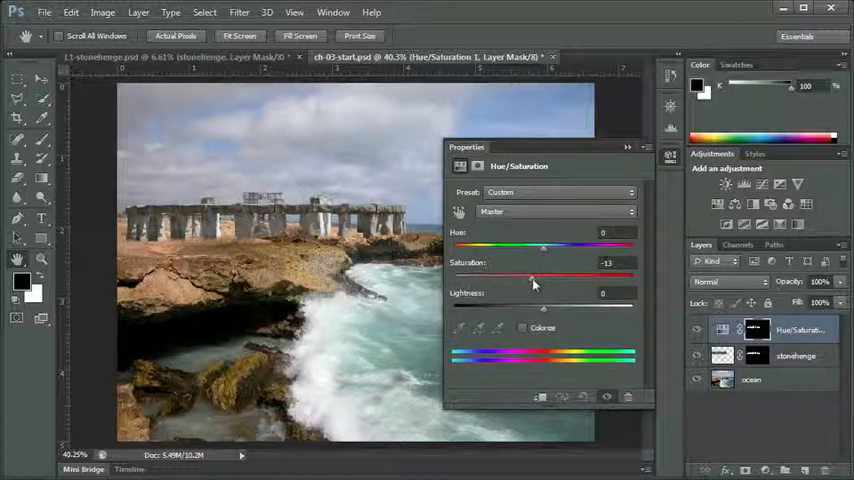
left_click_drag(532, 278, 532, 278)
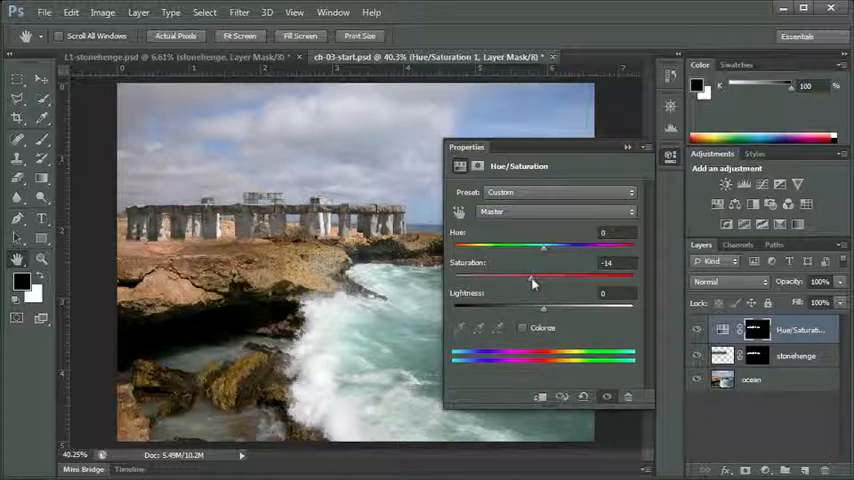
mouse_move(538, 312)
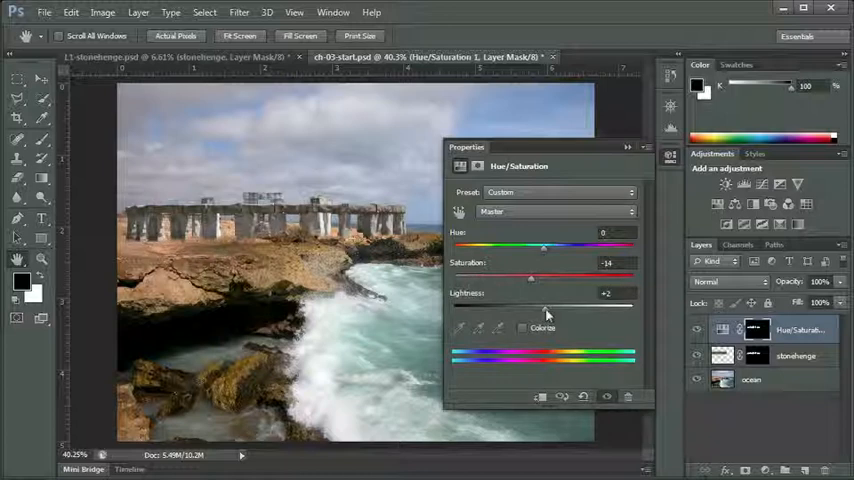
Raise the Lightness slightly so the stones look paler against the cliff
left_click_drag(556, 304, 532, 304)
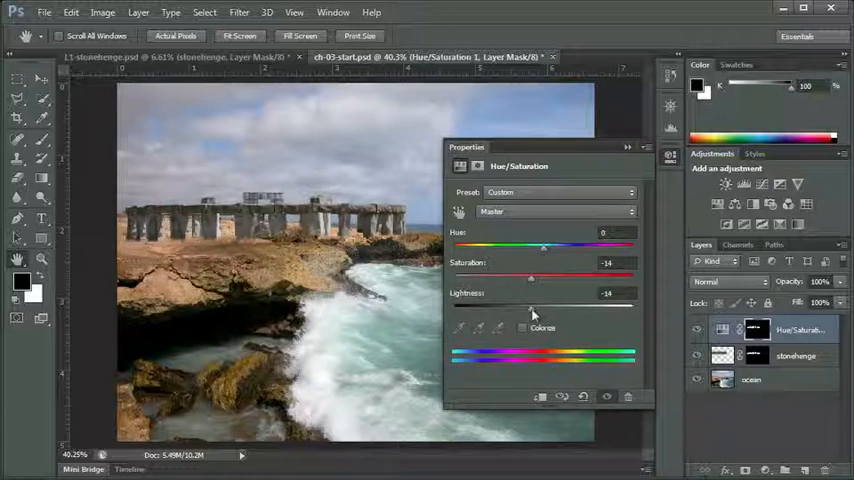
left_click_drag(532, 306, 504, 306)
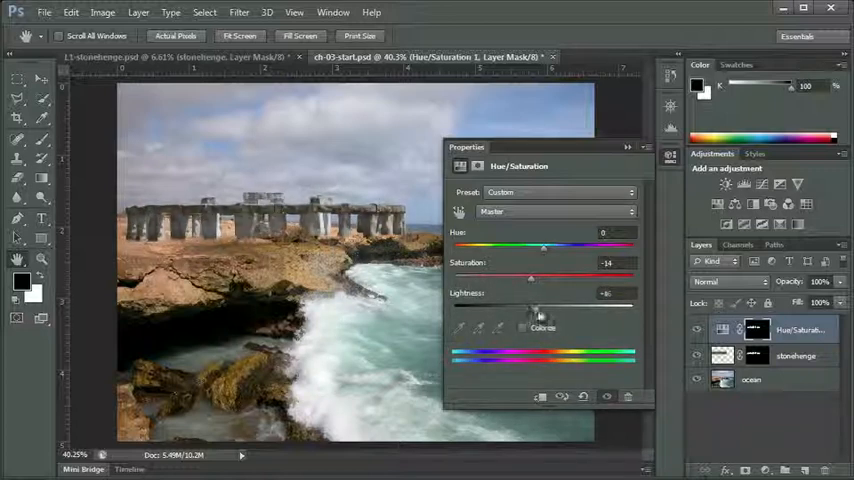
left_click_drag(544, 304, 532, 304)
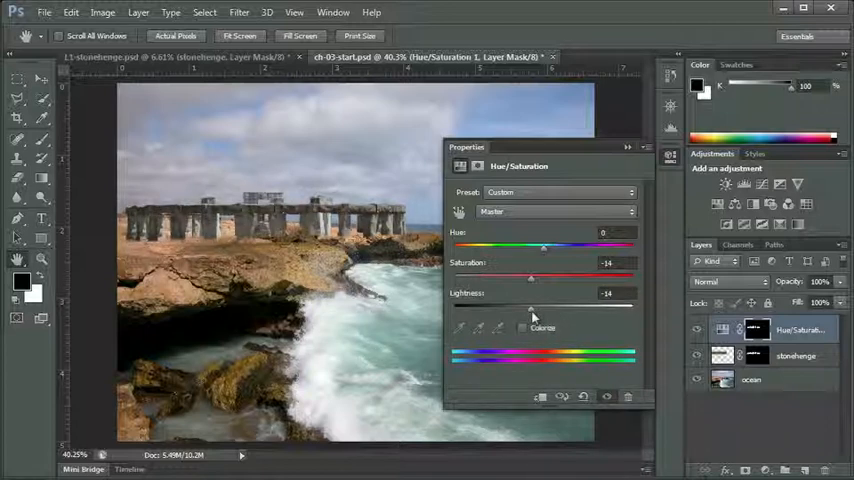
mouse_move(590, 318)
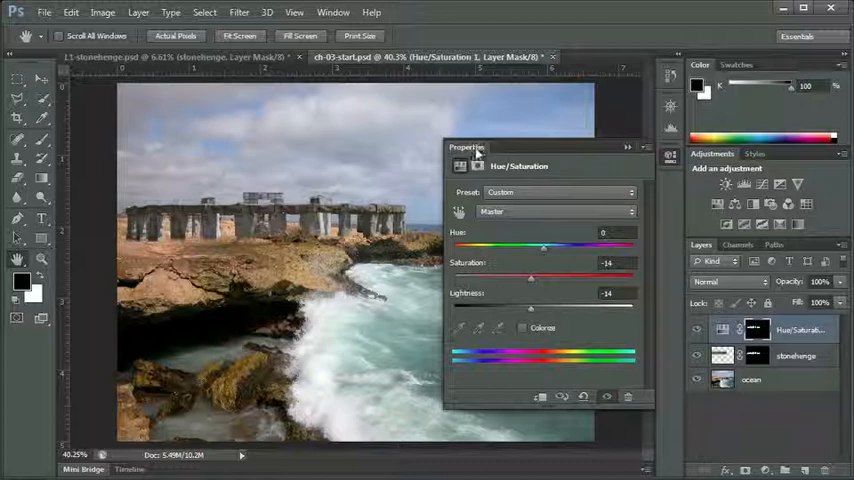
Close the Properties panel and toggle the Hue/Saturation layer on and off to compare the color adjustment
left_click(628, 148)
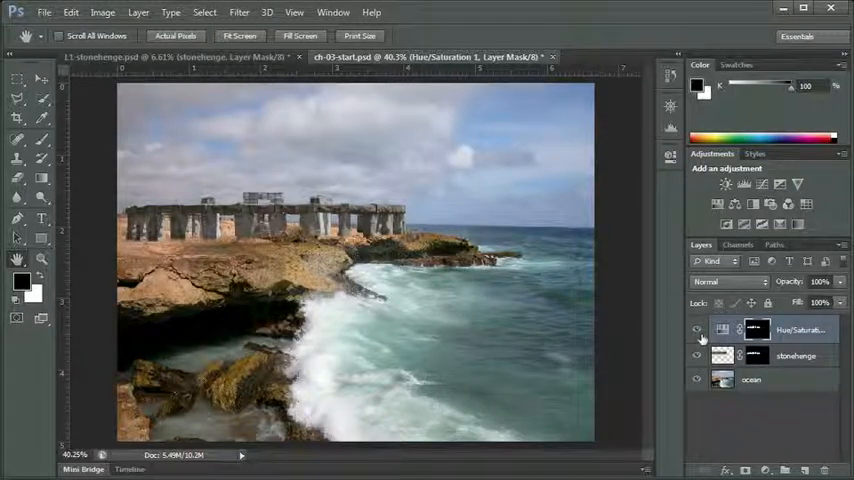
left_click(696, 330)
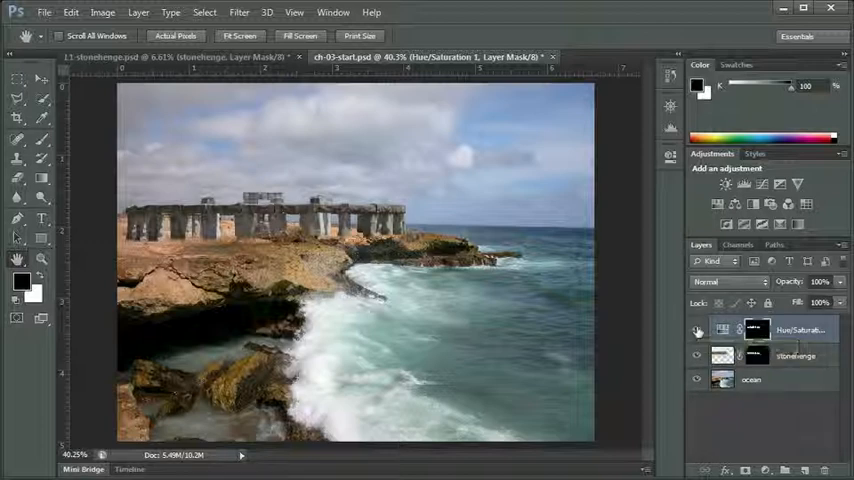
left_click(696, 330)
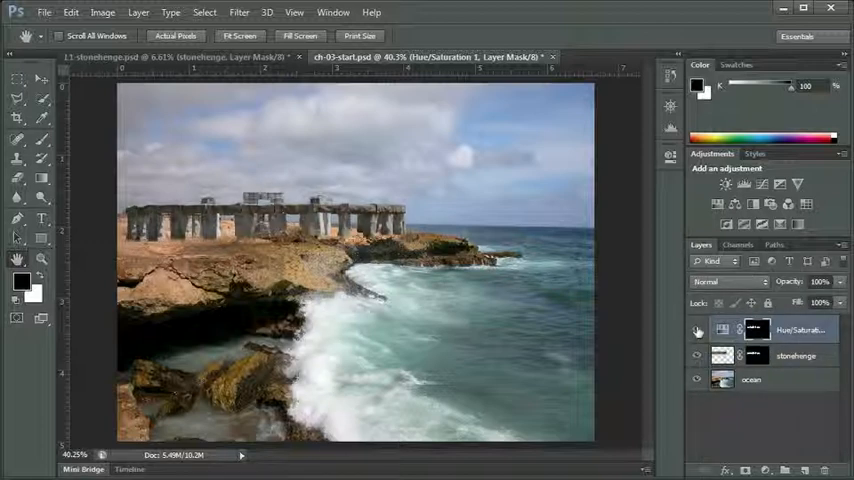
left_click(696, 328)
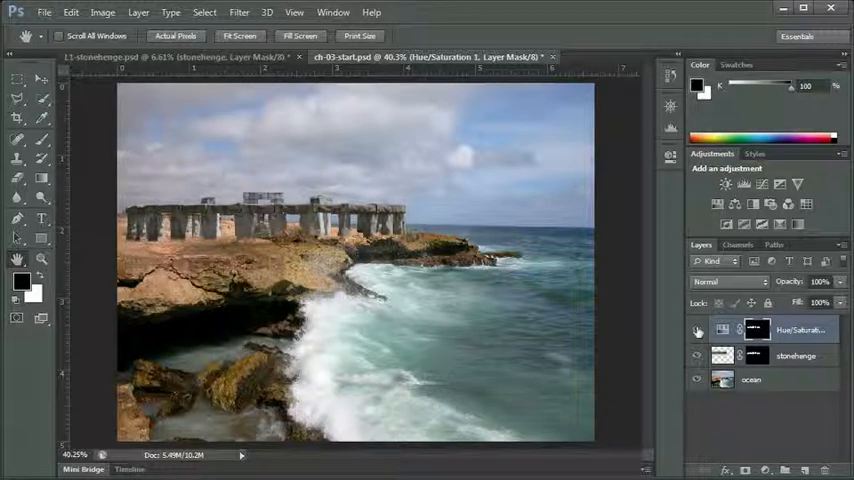
left_click(698, 330)
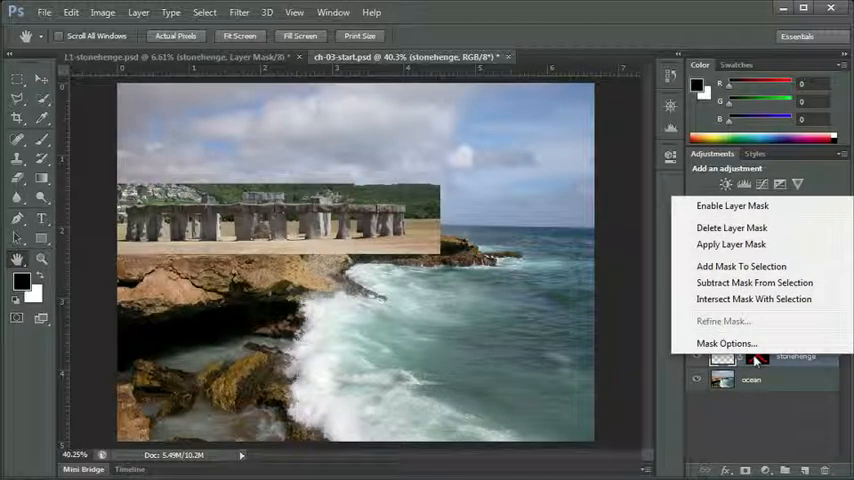
mouse_move(748, 230)
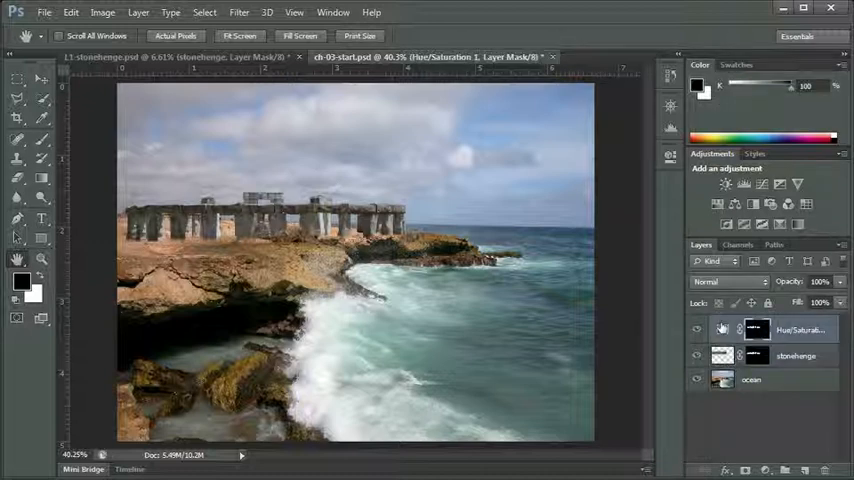
Select the top Hue/Saturation layer before stamping visible layers into a new layer
left_click(722, 328)
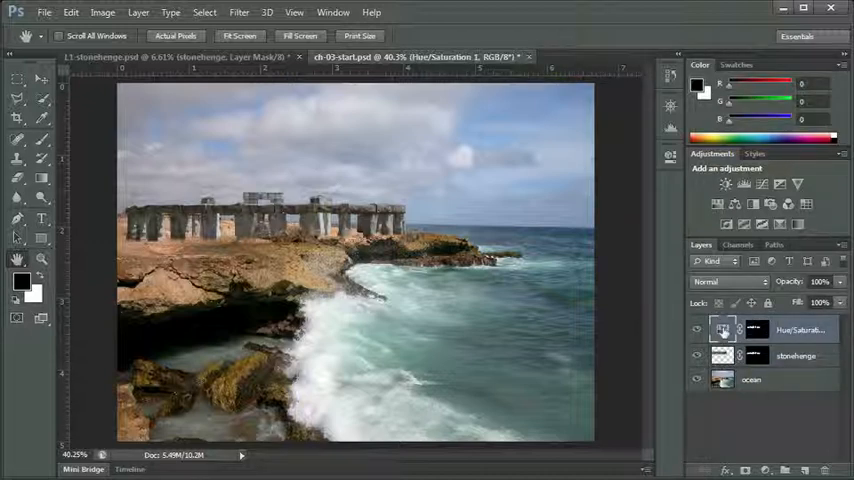
mouse_move(724, 328)
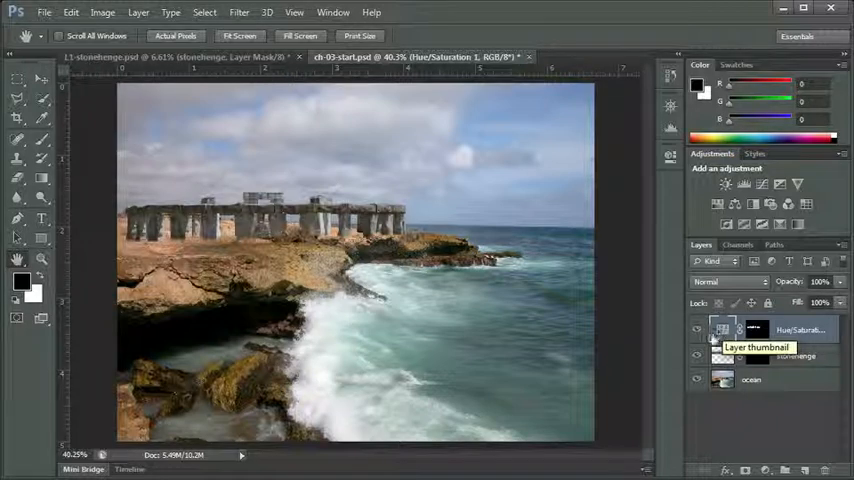
mouse_move(652, 336)
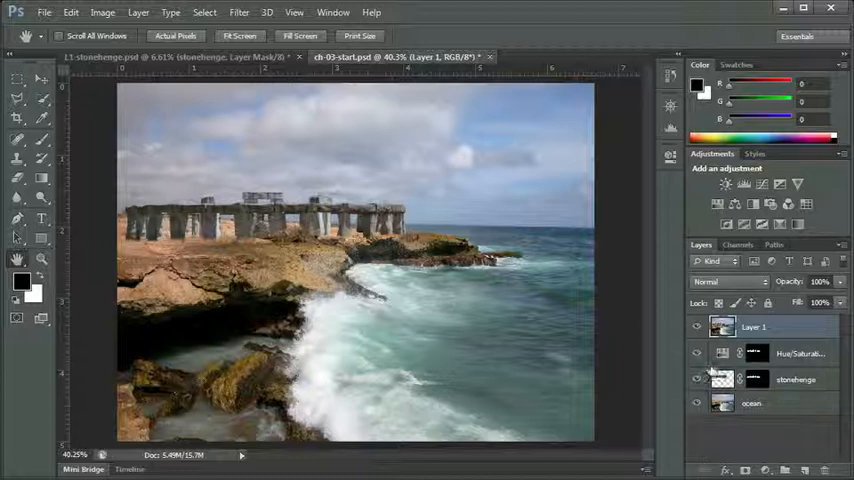
left_click(696, 352)
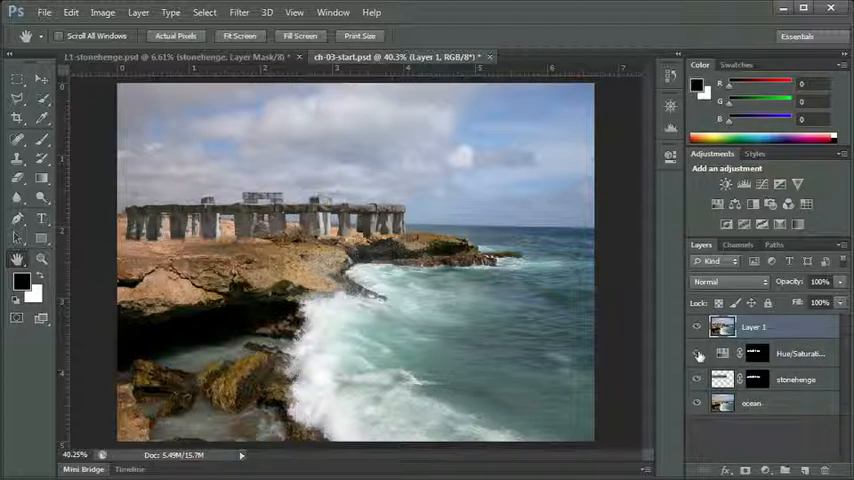
left_click(696, 352)
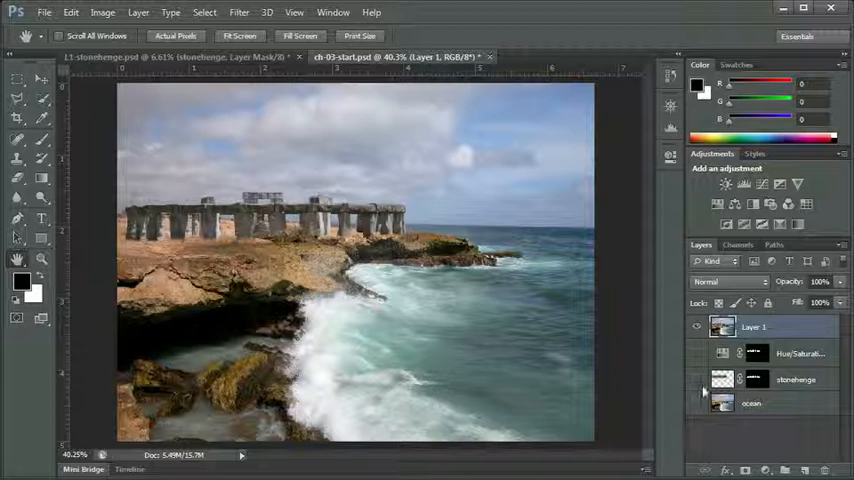
mouse_move(722, 328)
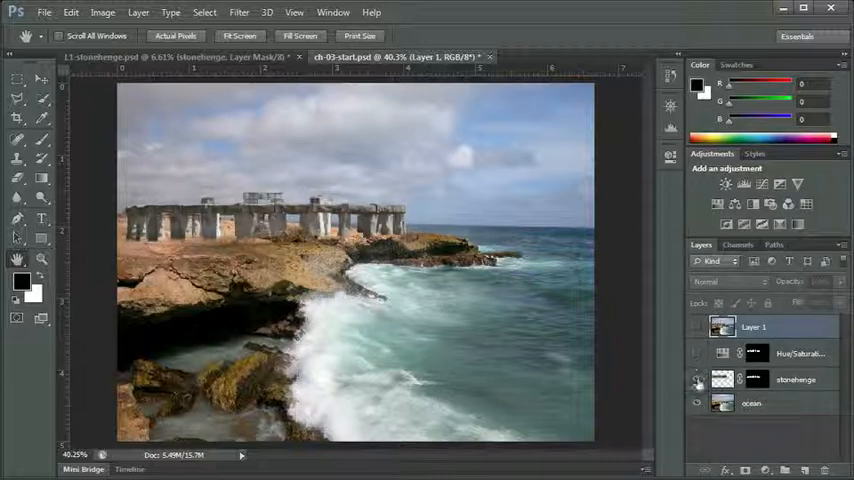
left_click(698, 380)
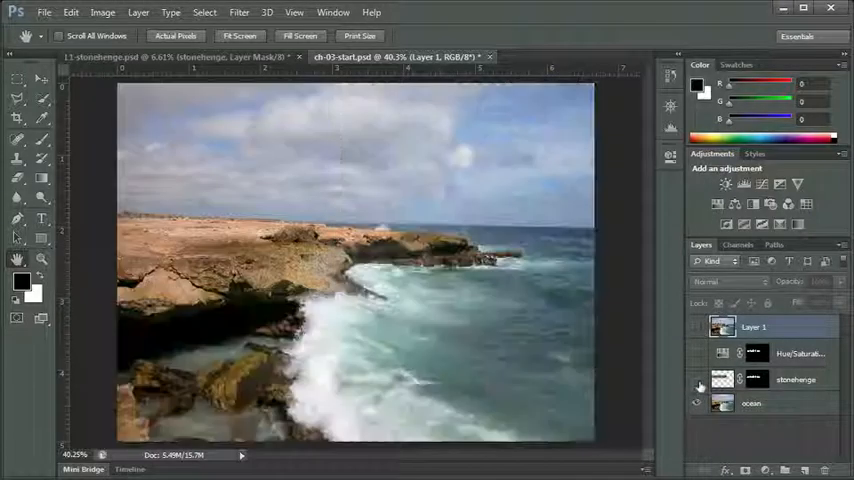
left_click(696, 380)
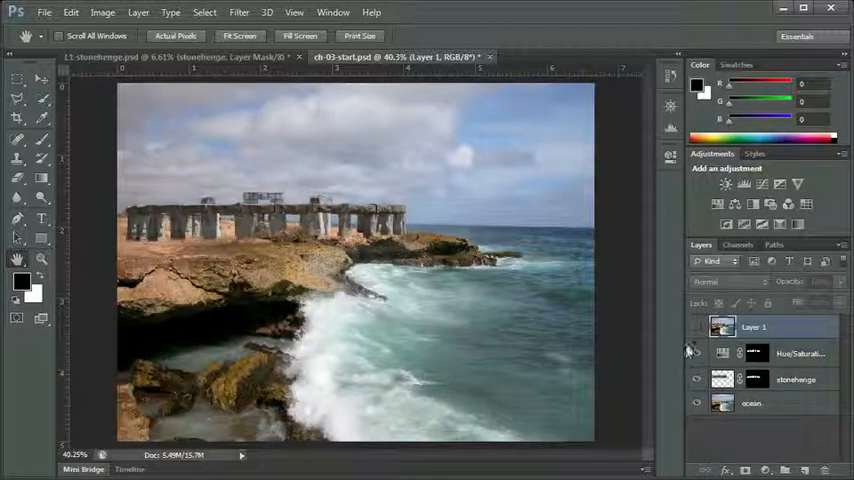